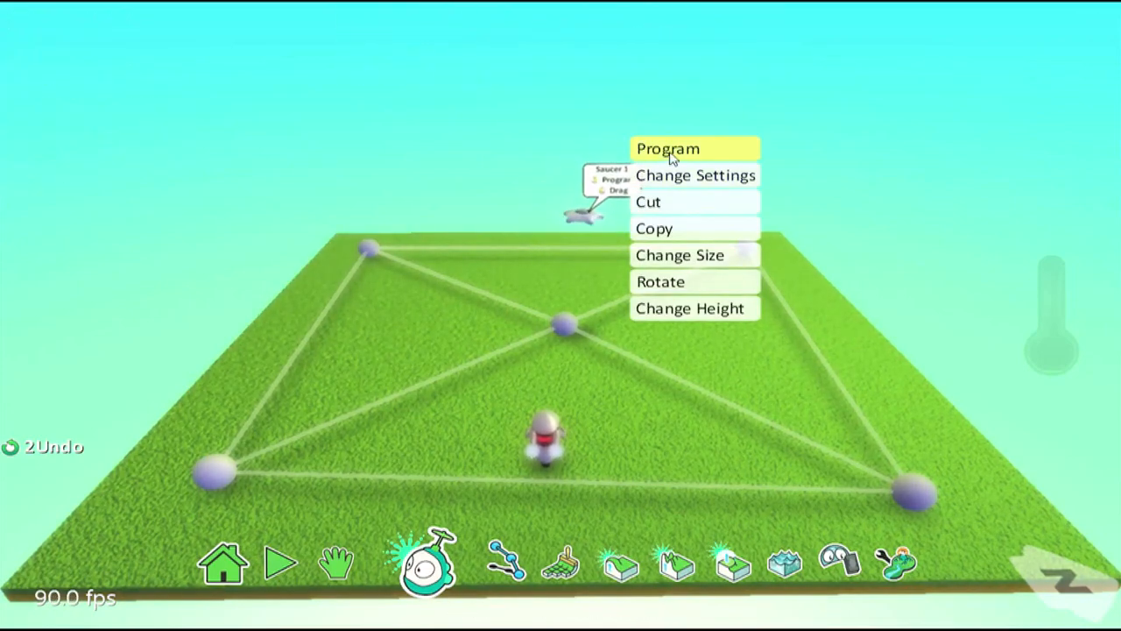
Open the saucer's program to view its move-on-path and red-apple timer rules.
click(667, 148)
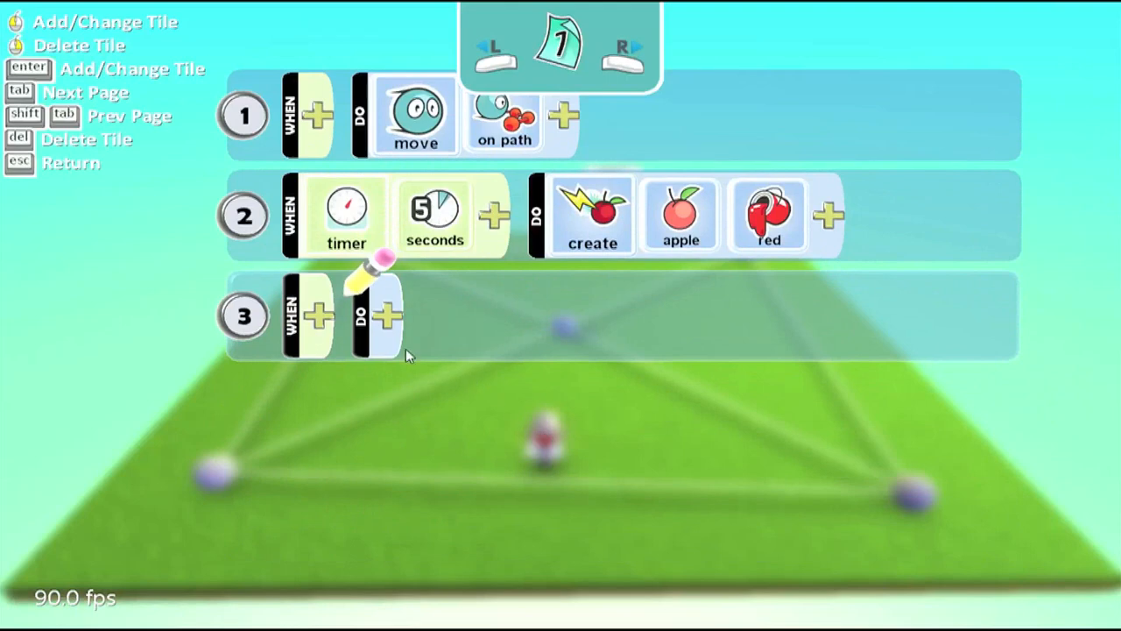
mouse_move(326, 320)
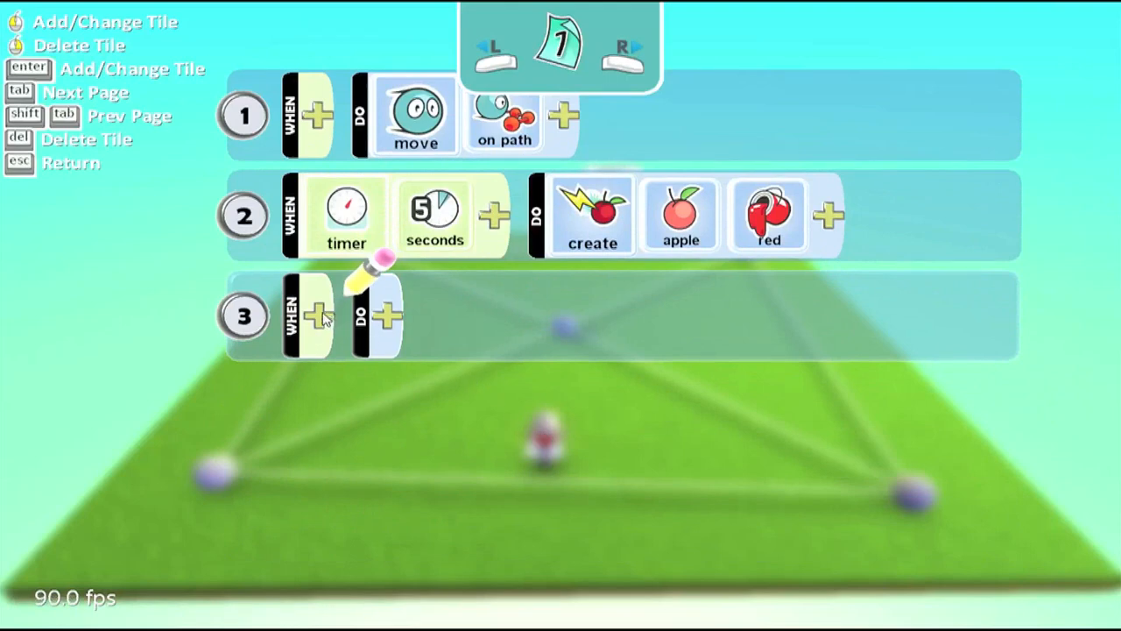